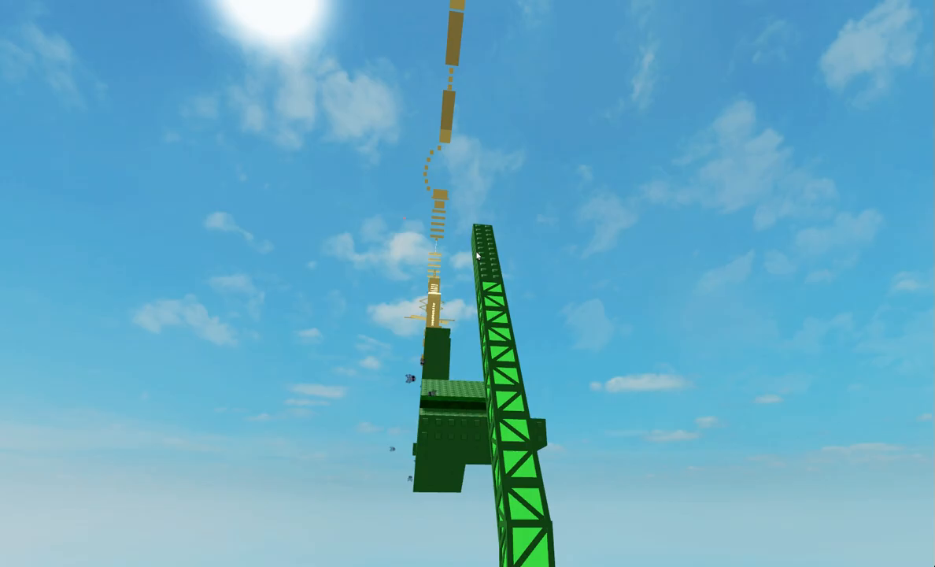
mouse_move(476, 256)
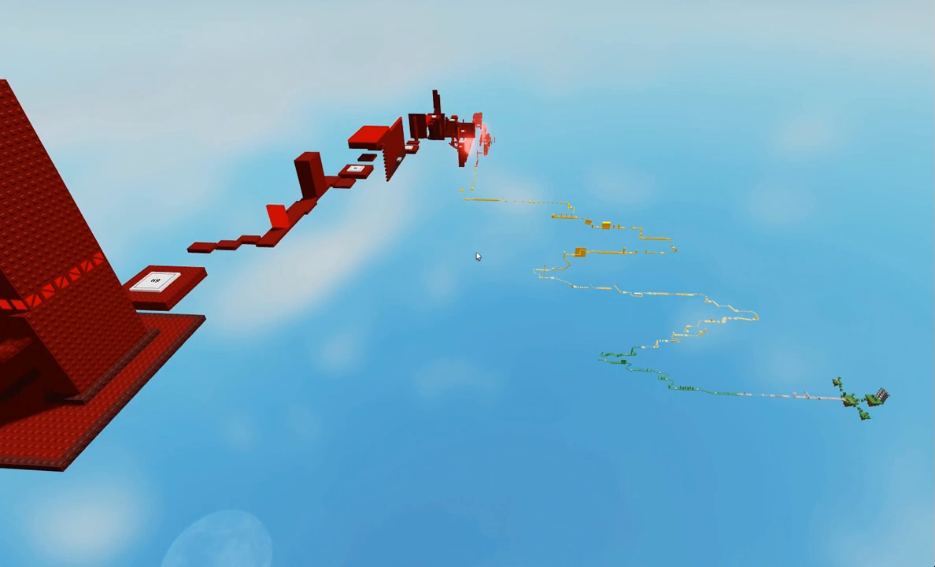
Reset the character from the game menu to return to the grassy spawn area
key("Escape")
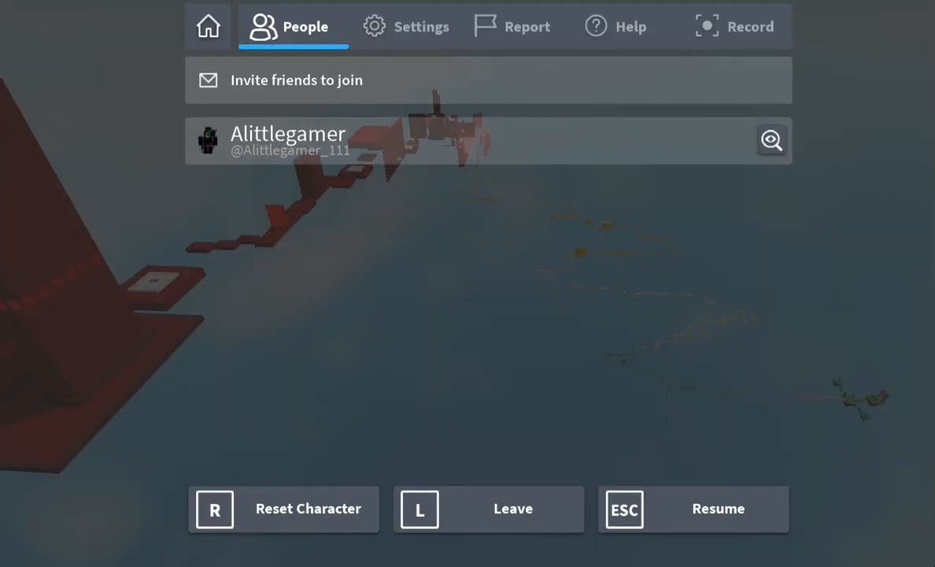
left_click(693, 509)
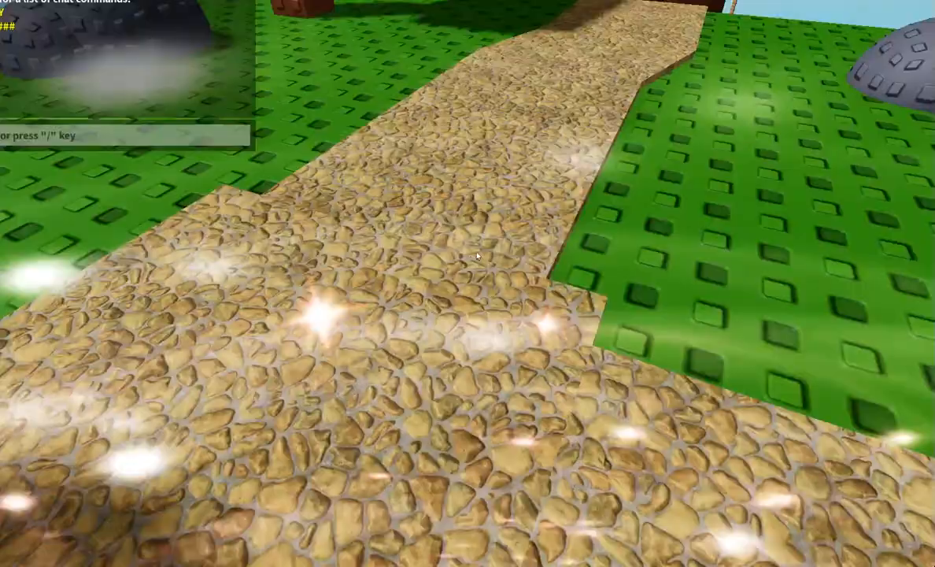
mouse_move(476, 257)
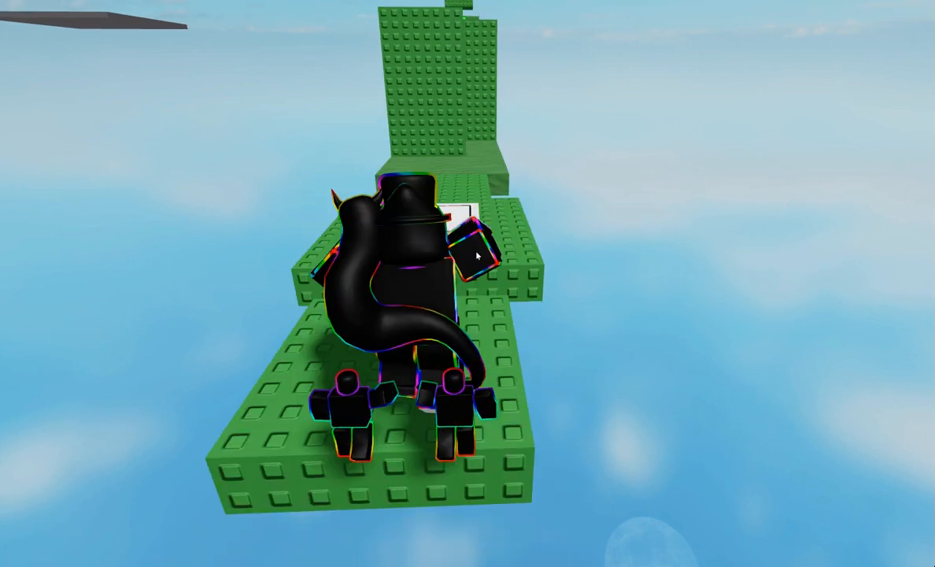
mouse_move(476, 256)
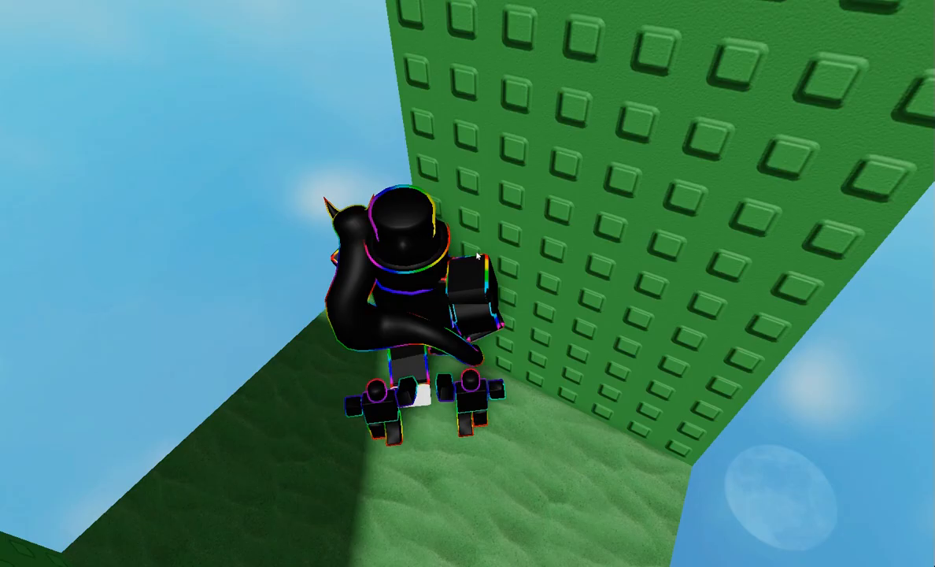
mouse_move(476, 255)
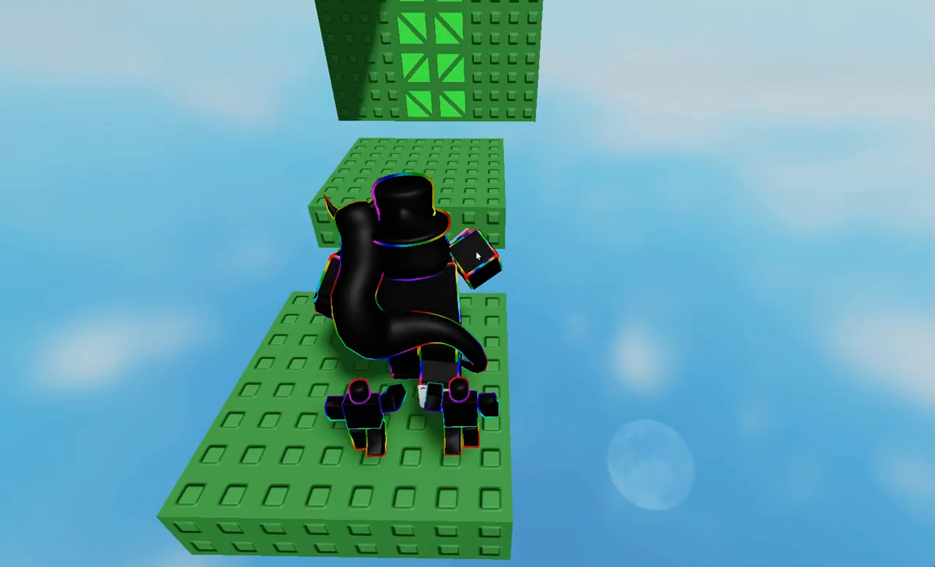